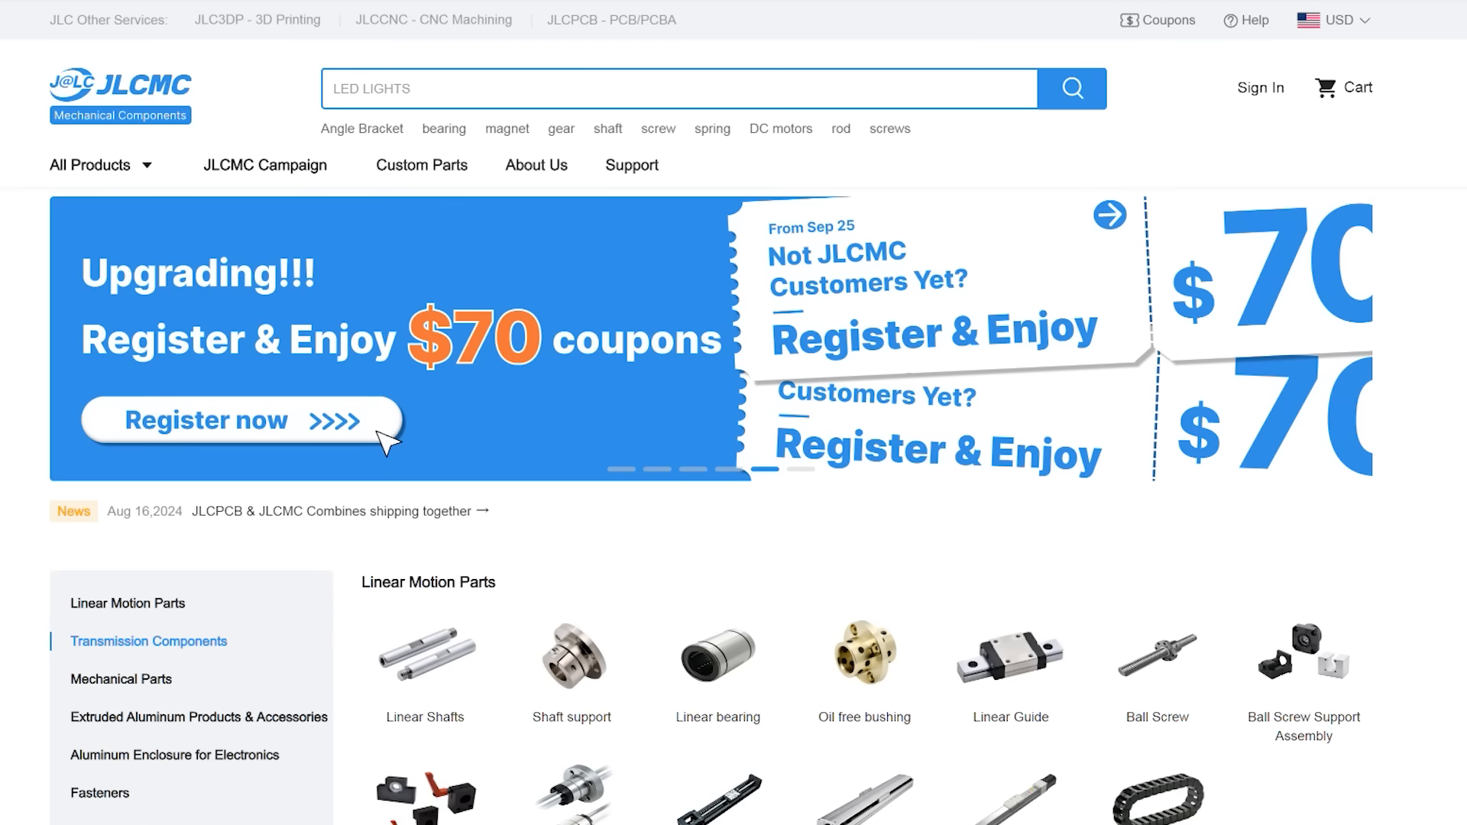
# Step: Browse the category grid and open the flanged BETN/BETP part's drawing and specification table
pyautogui.scroll(-3)
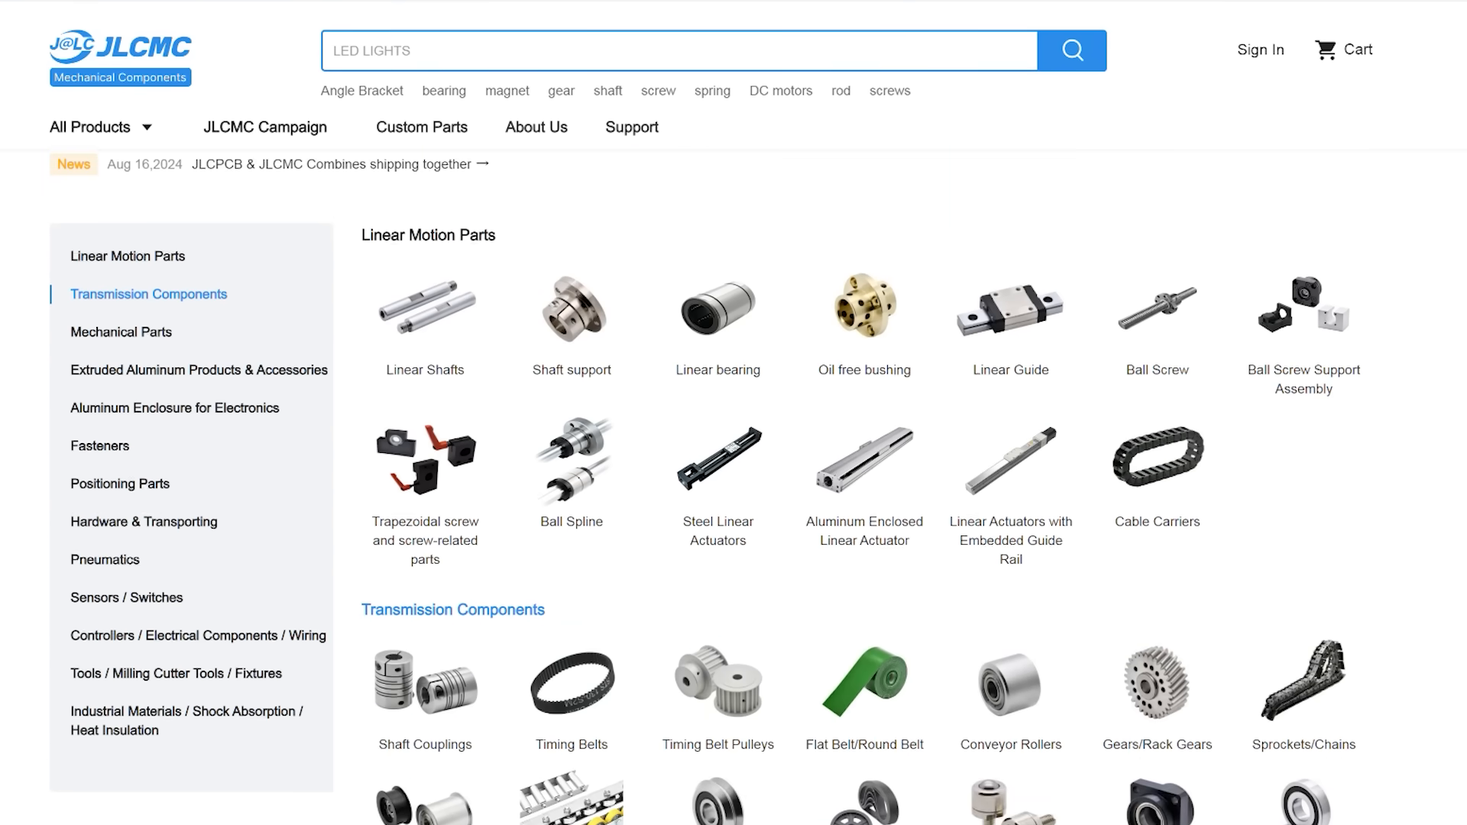
pyautogui.write('standoff')
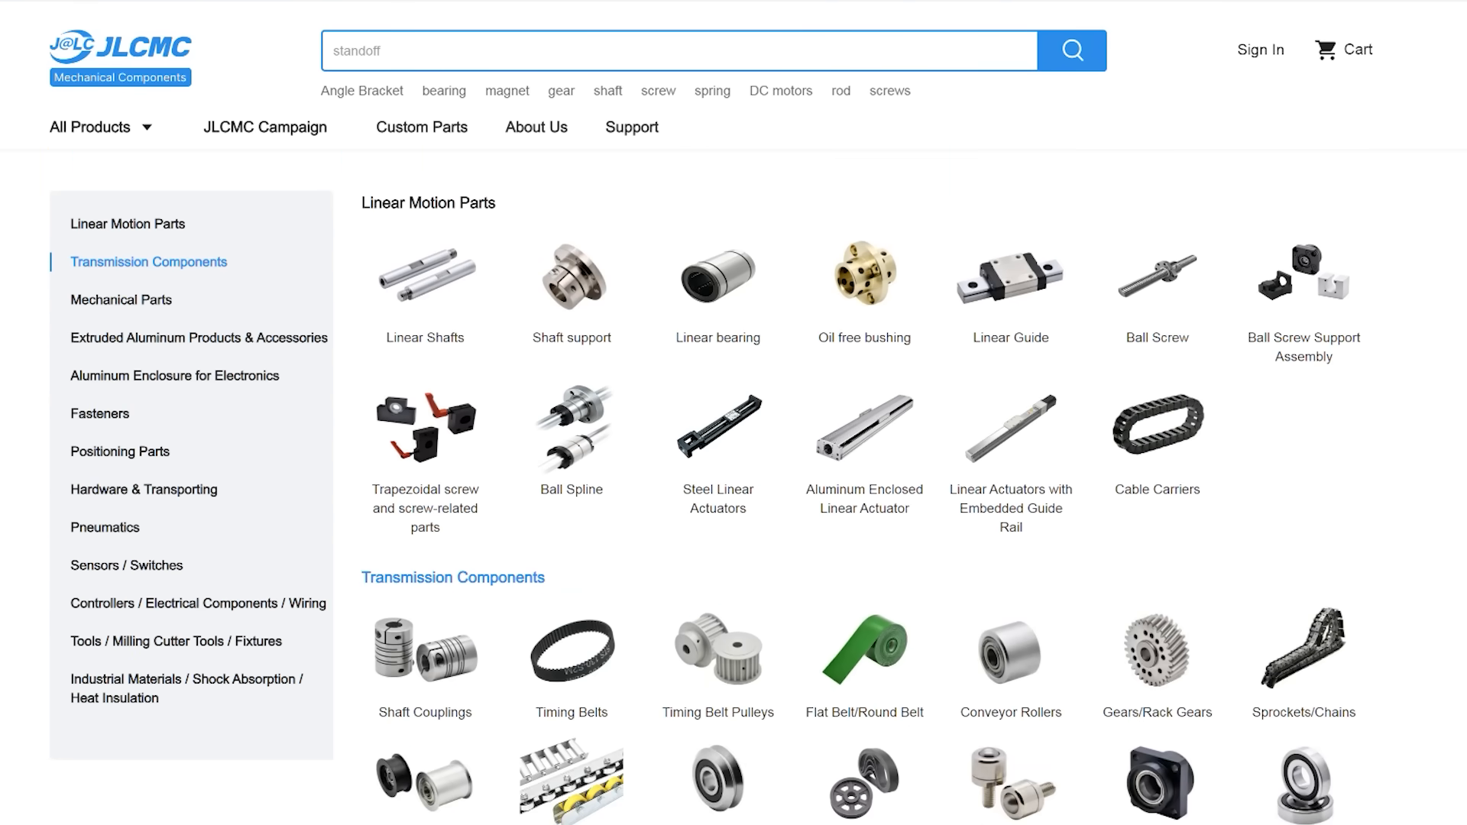
pyautogui.write('solenoid')
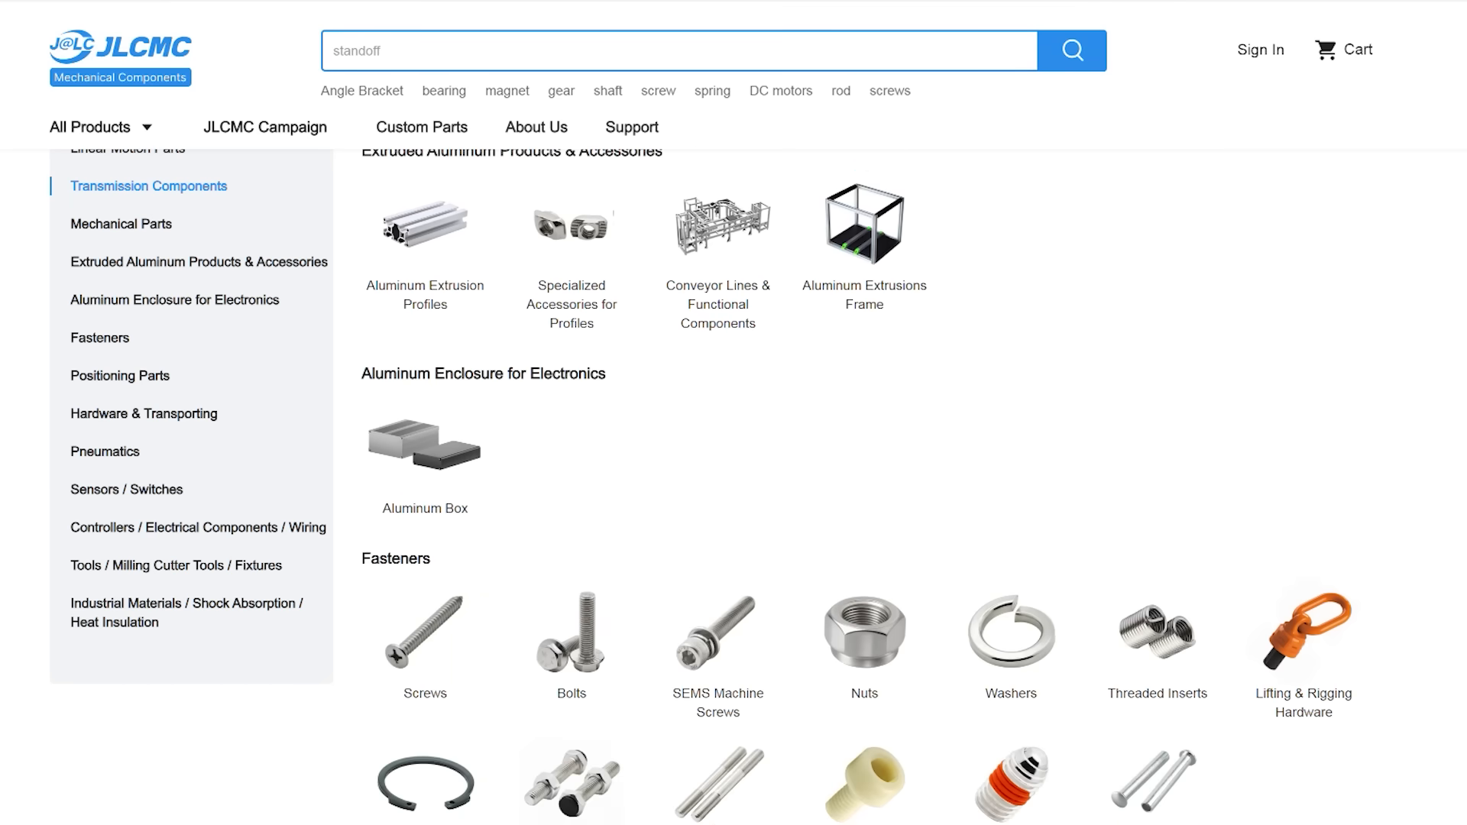
pyautogui.scroll(-3)
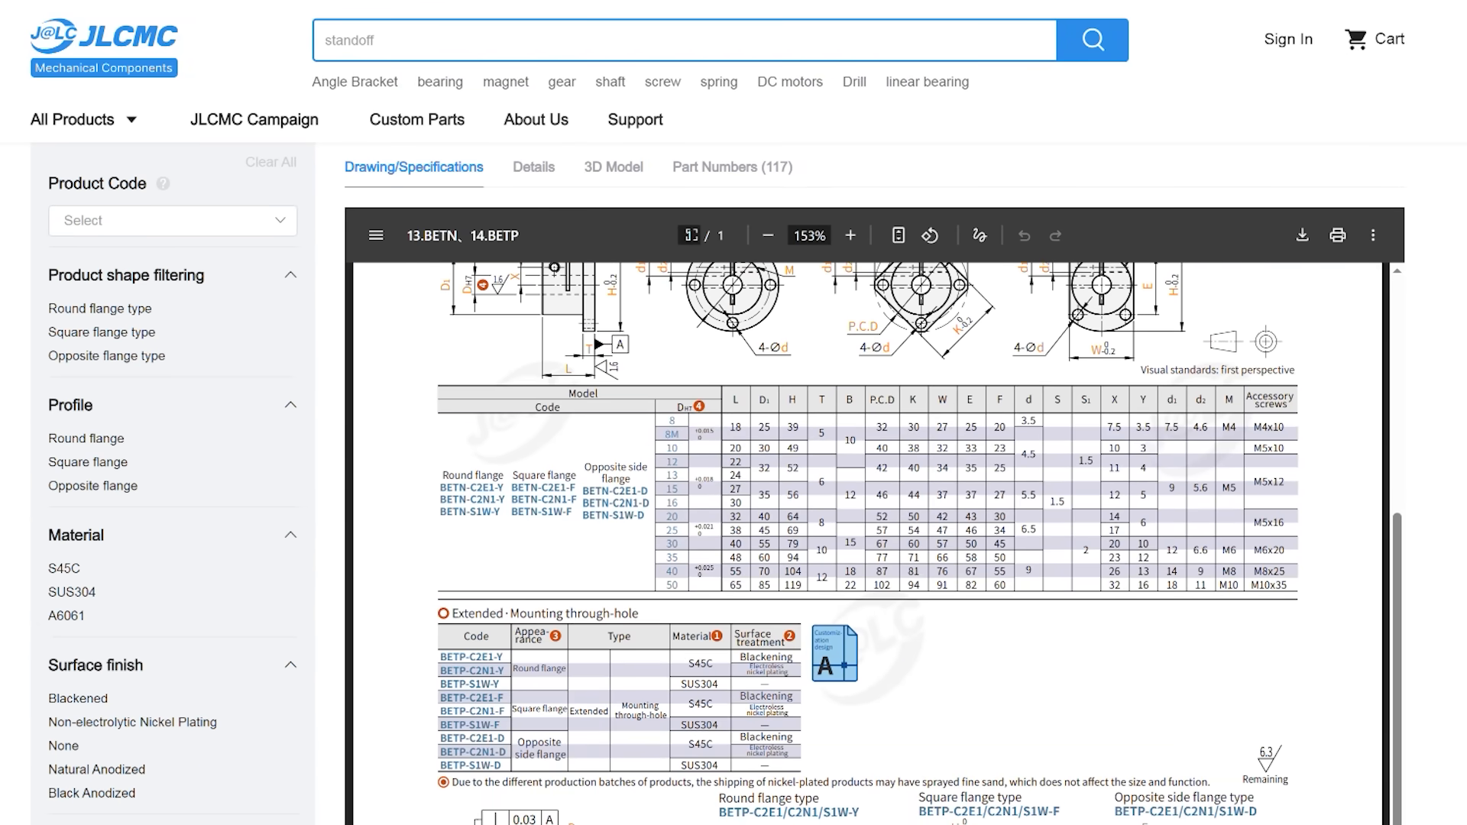
# Step: Search the store for 'gear' to list worm, spur and helical gears
pyautogui.click(612, 167)
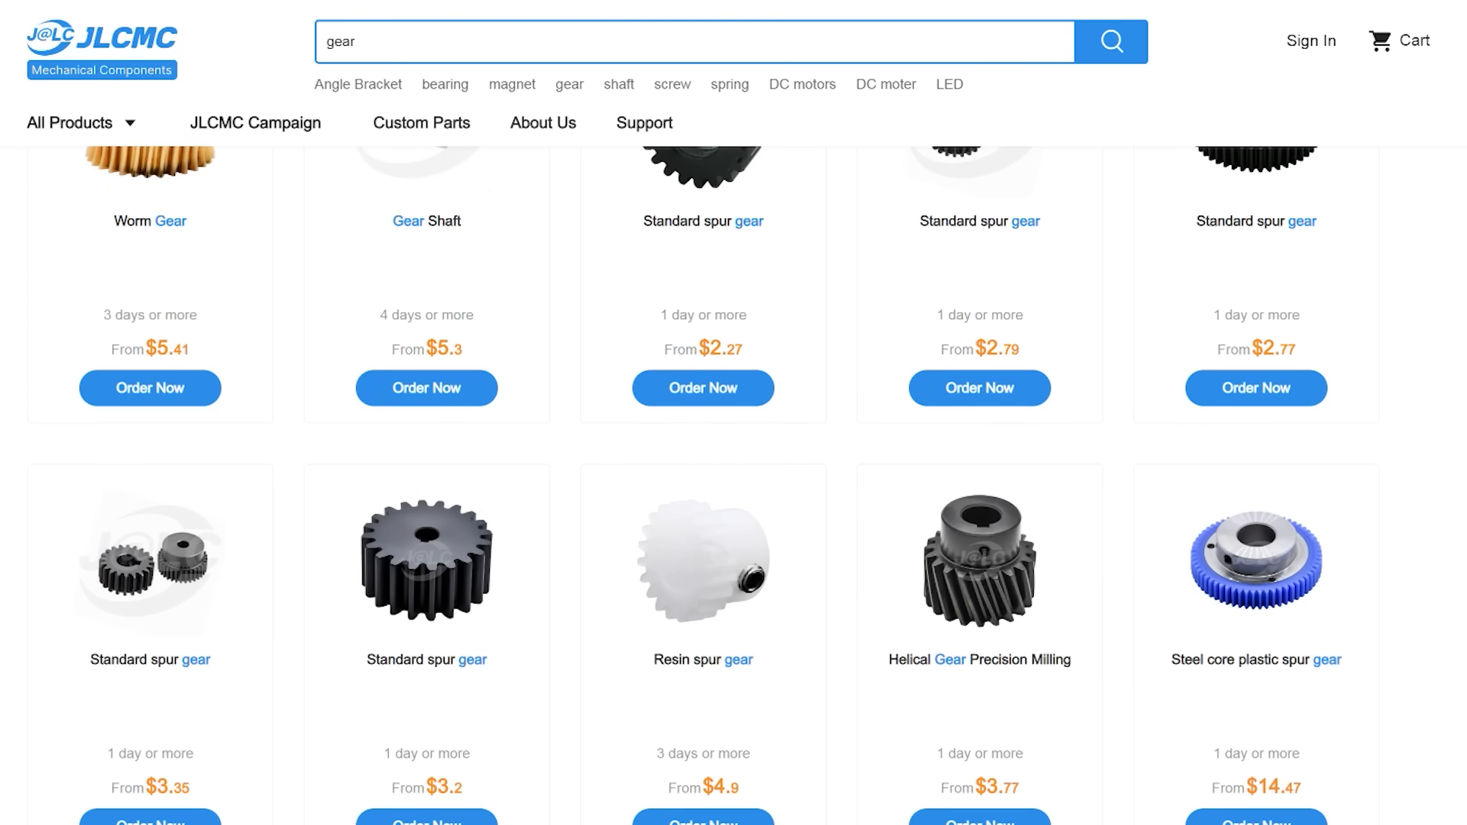
# Step: Scroll through the 'shaft' results showing linear, rotary and tubular guide shafts
pyautogui.scroll(-3)
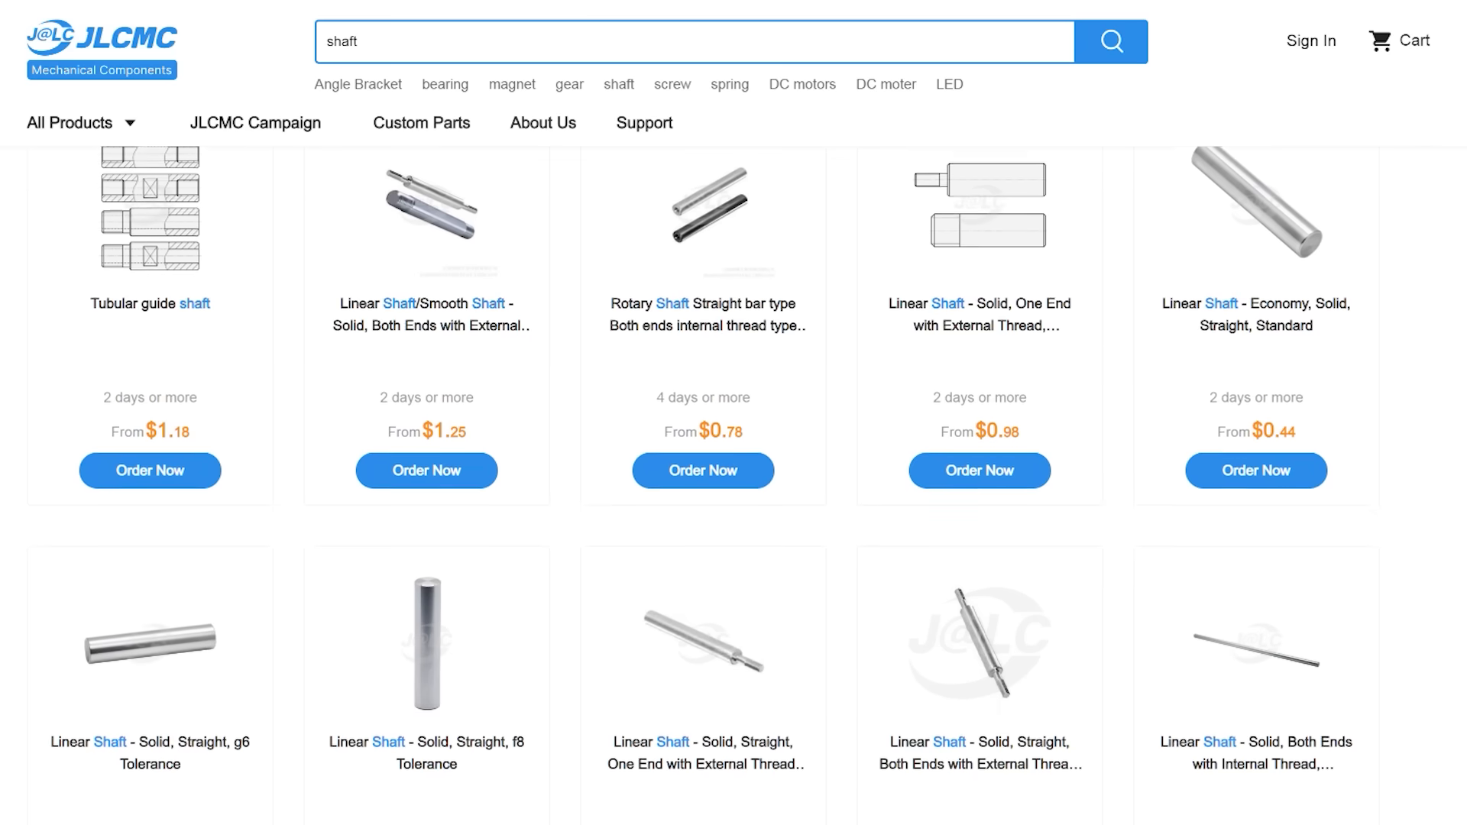
pyautogui.scroll(-3)
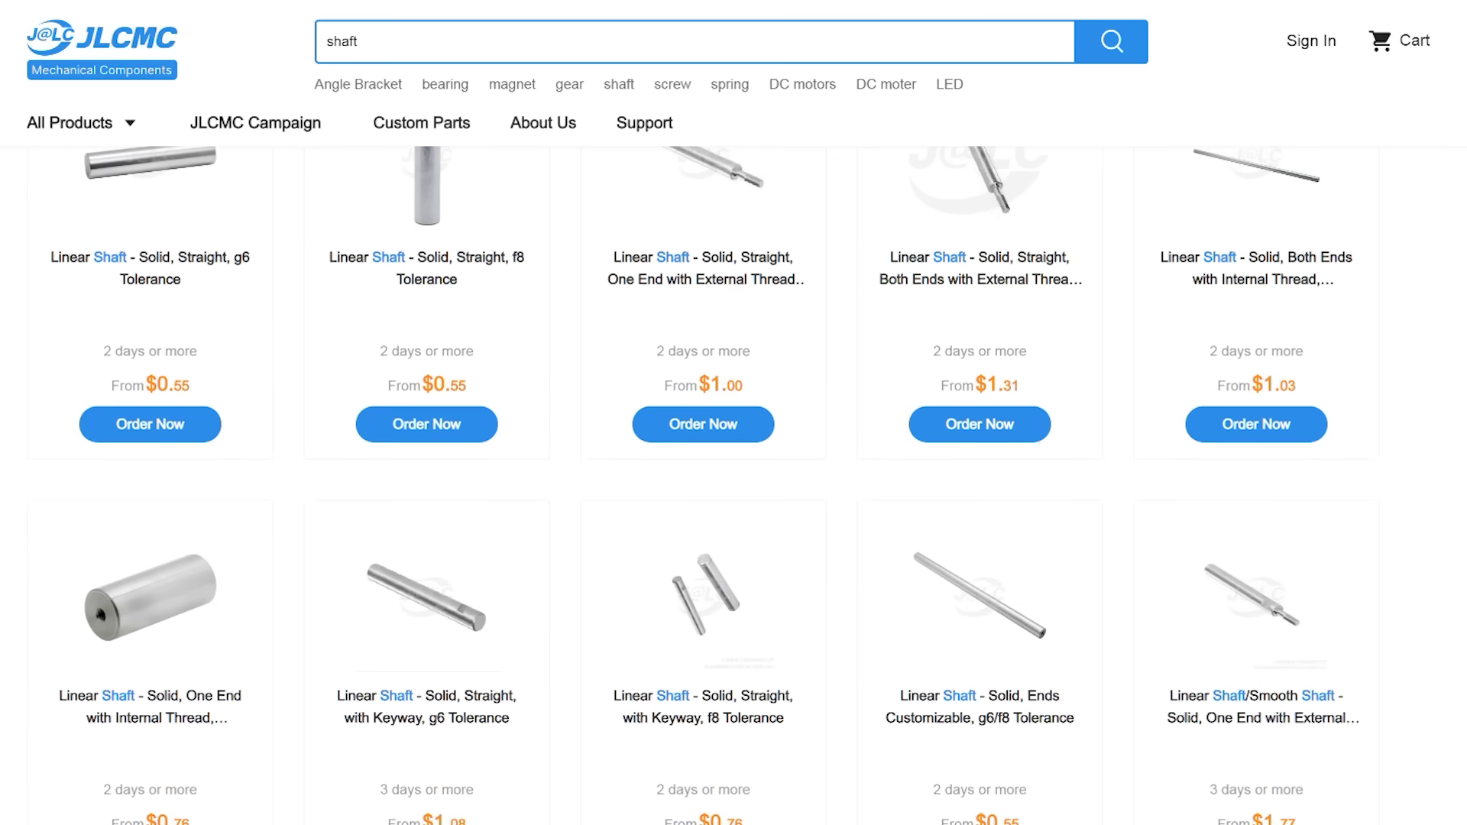